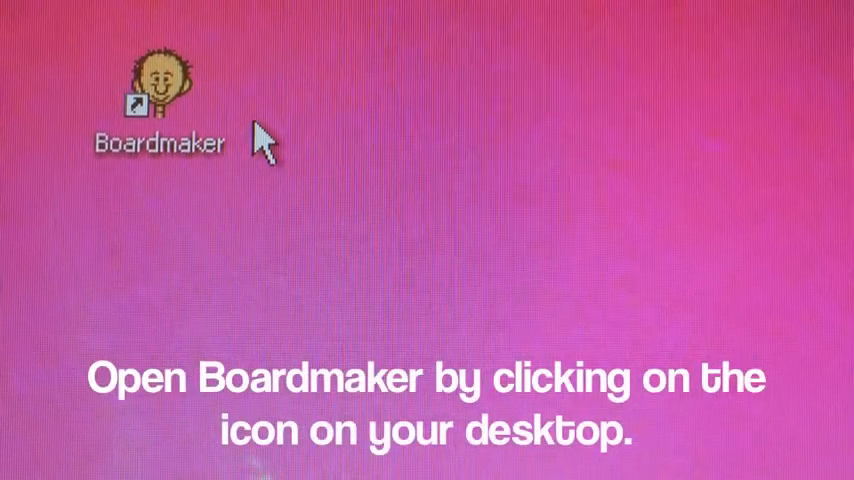
- Launch Boardmaker from its desktop icon
left_click(160, 90)
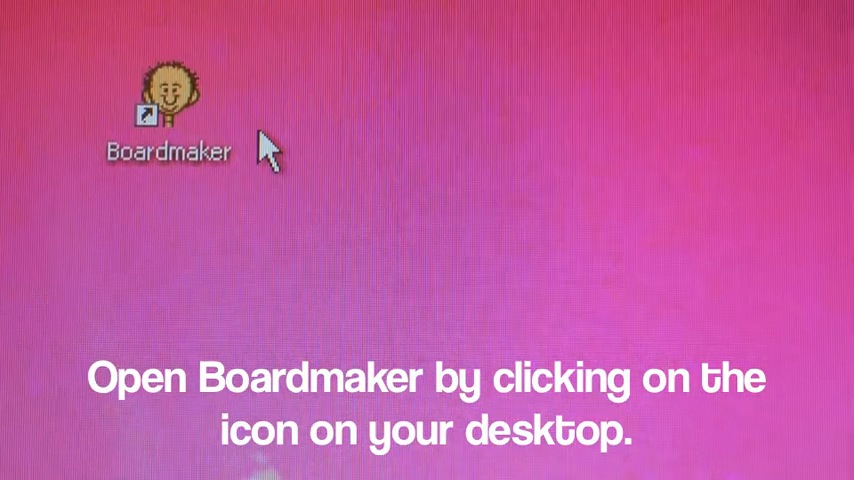
double_click(168, 100)
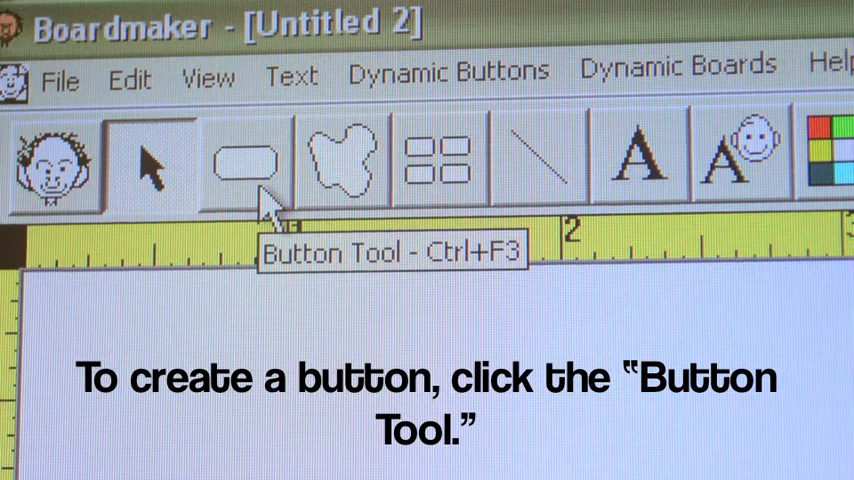
- Pick the Button Tool for drawing buttons on the board
left_click(245, 163)
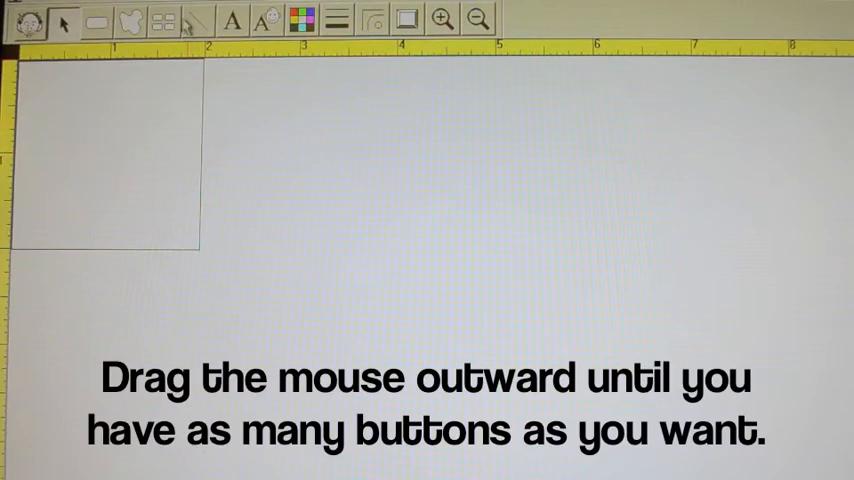
- Drag the square button with the Button Sequencer into rows and columns of copies
left_click(165, 20)
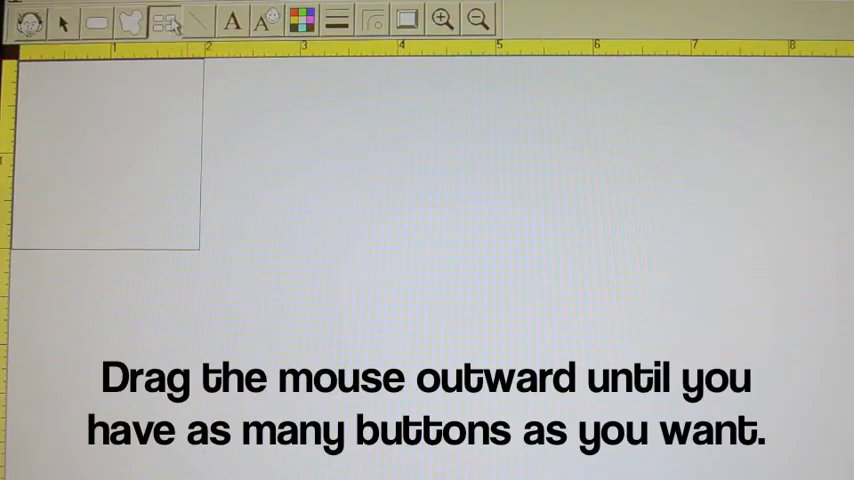
left_click(168, 20)
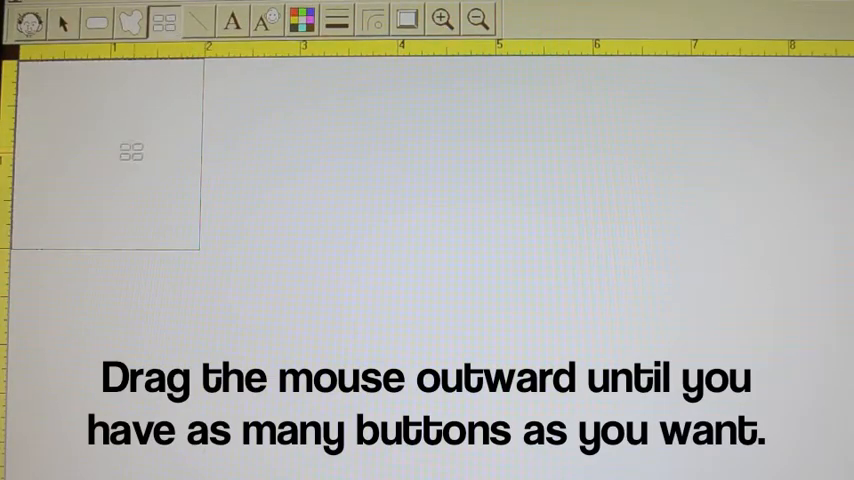
left_click_drag(130, 152, 445, 317)
type("blocks")
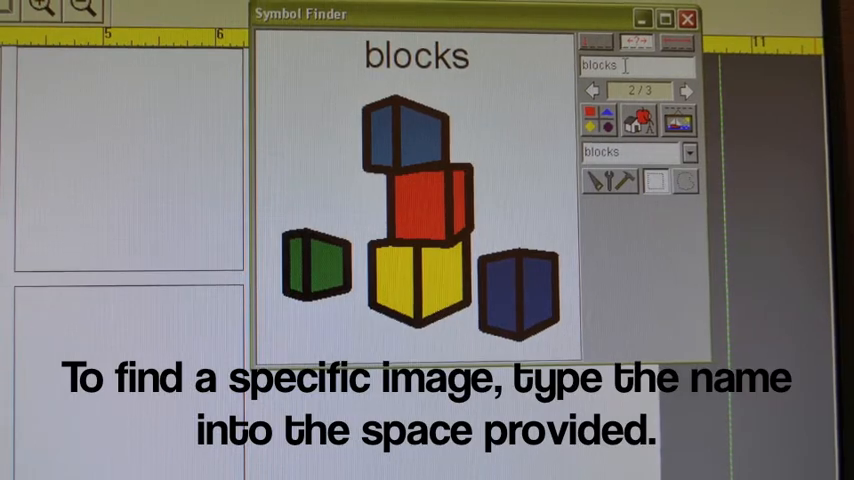
- Run the Symbol Finder search for 'blocks'
key("enter")
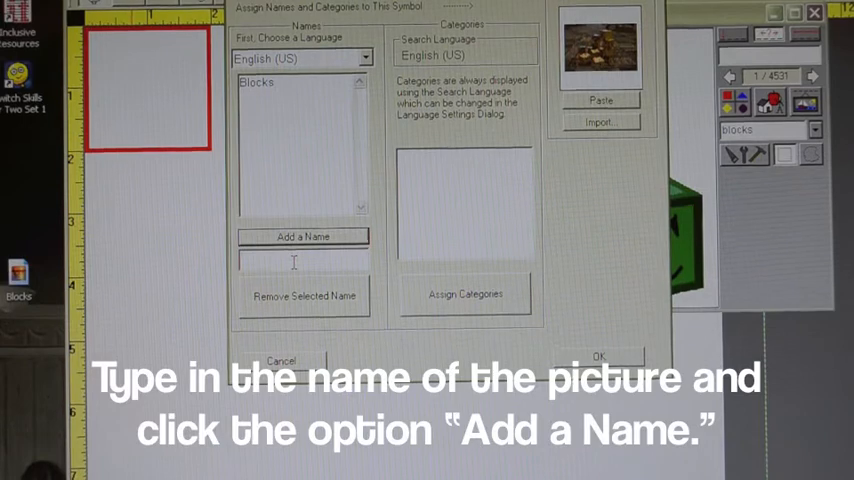
- Add lowercase 'blocks' as a second name for the photo
type("blocks")
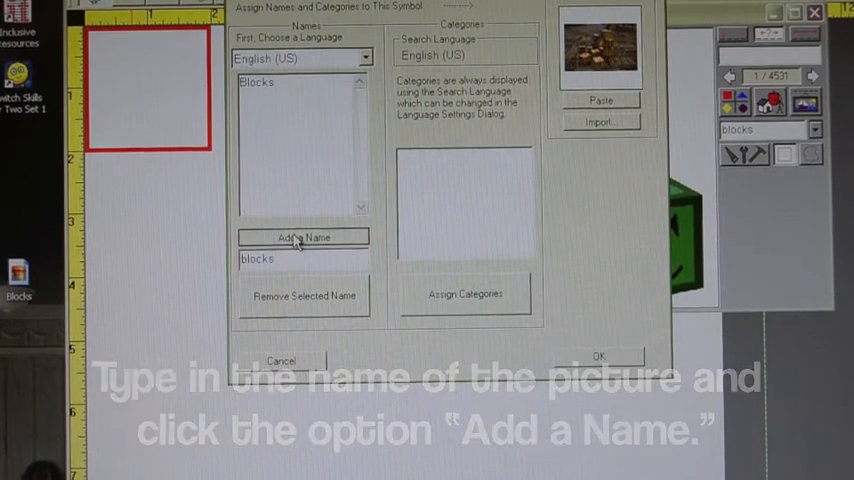
left_click(302, 236)
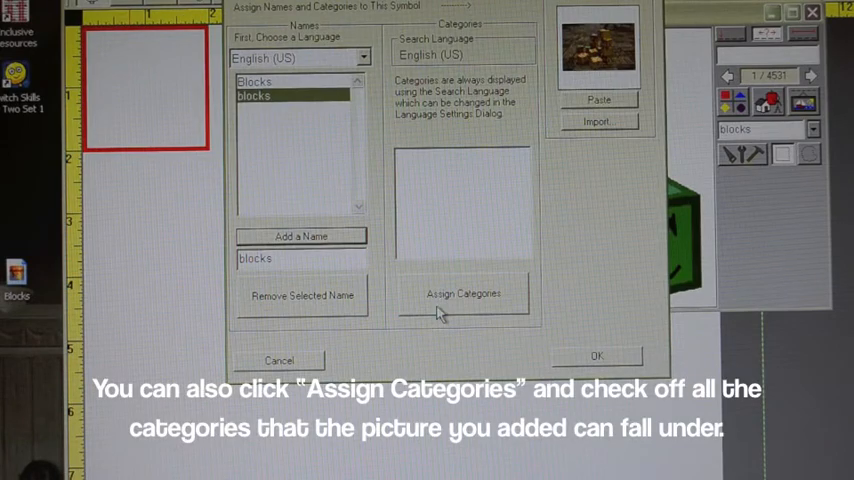
- Assign the photo to the Games category and confirm its names and category
left_click(462, 293)
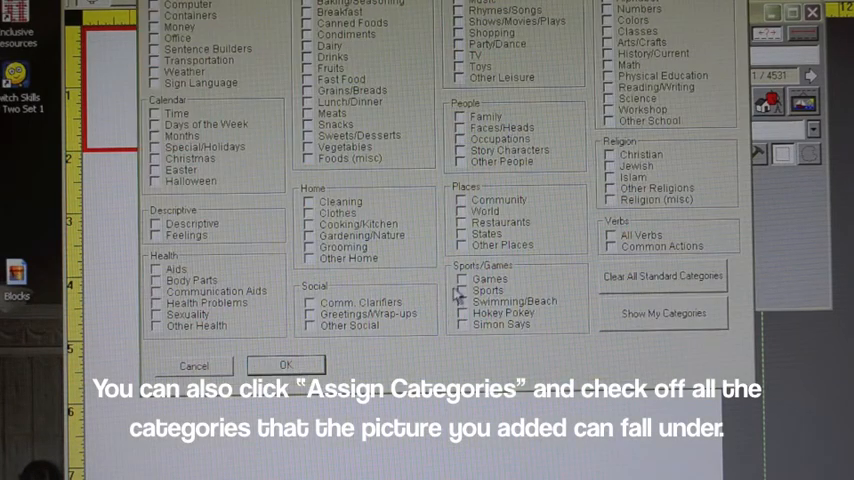
left_click(462, 278)
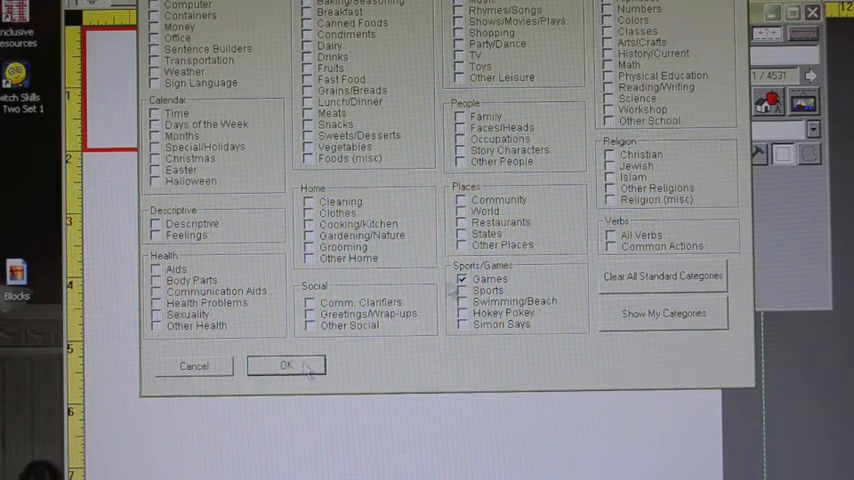
left_click(286, 365)
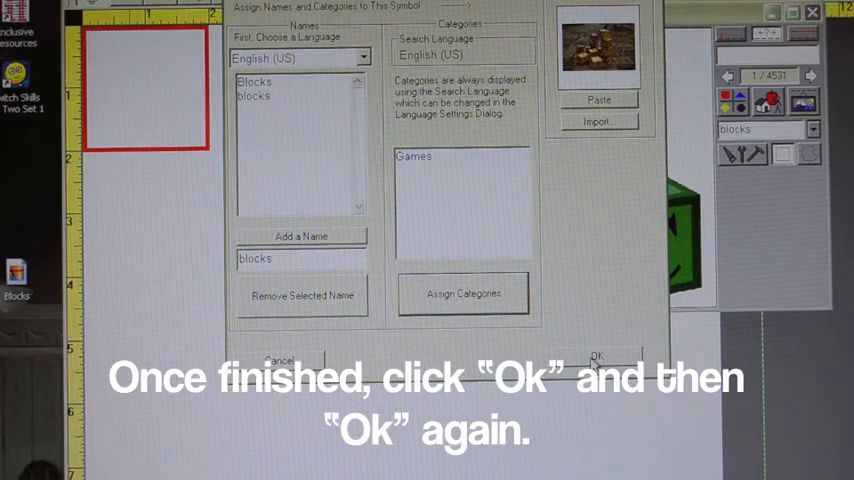
left_click(597, 358)
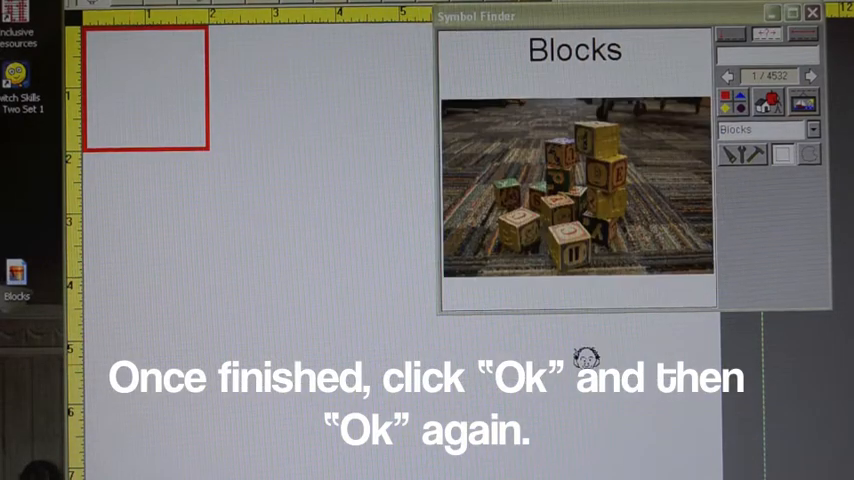